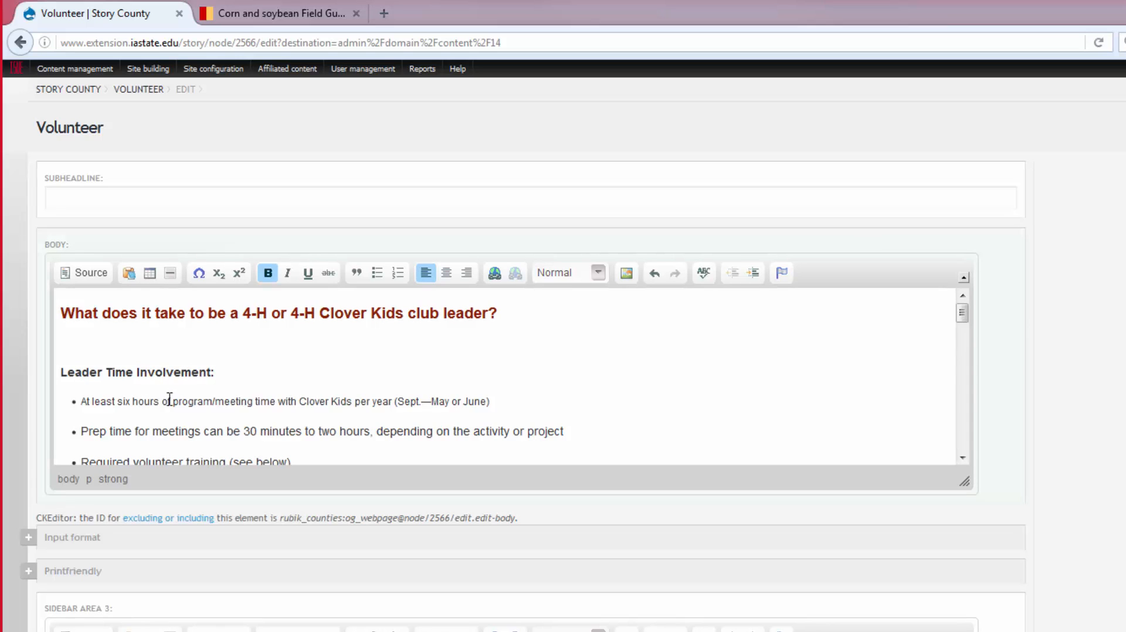
mouse_move(182, 391)
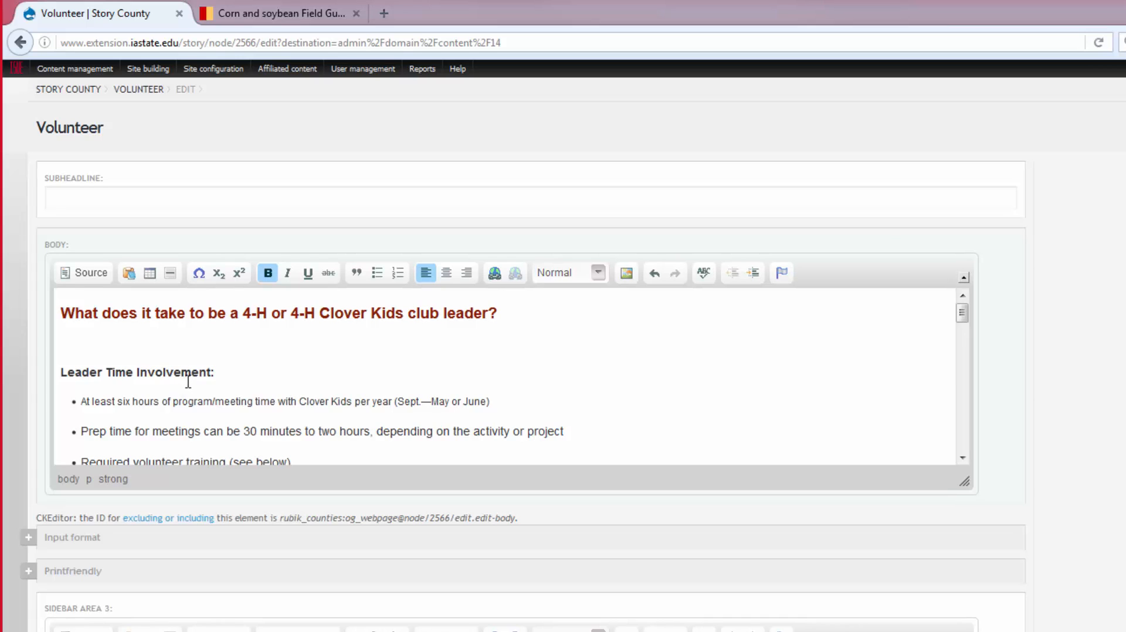
mouse_move(553, 273)
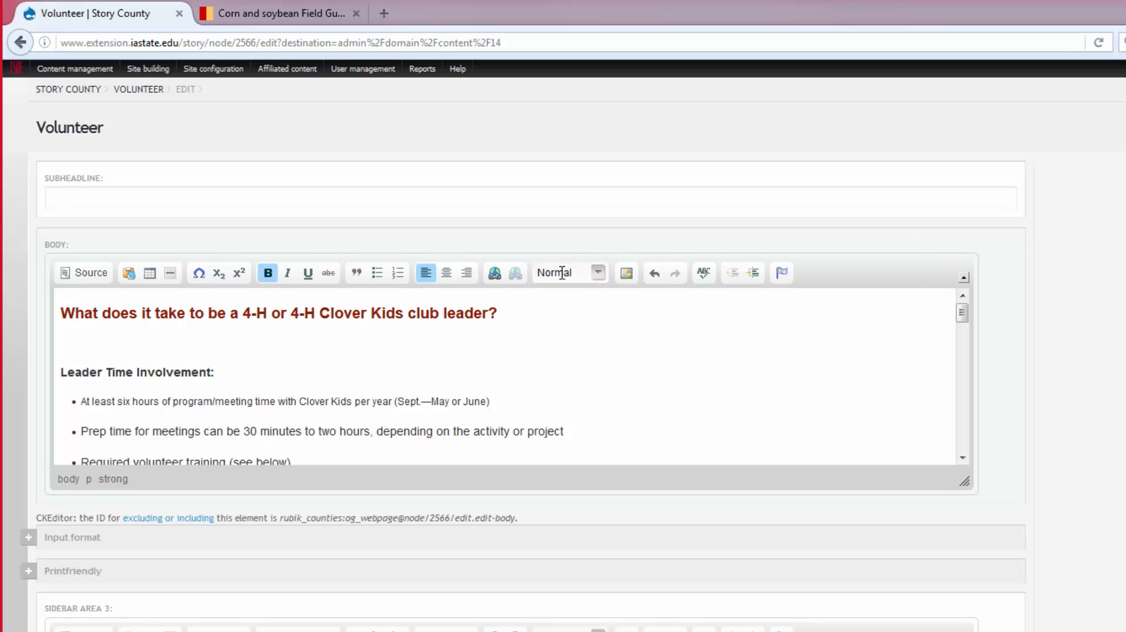
Step: Apply Heading 4 to the selected 'Leader Time Involvement:' line via Paragraph Format
left_click(567, 272)
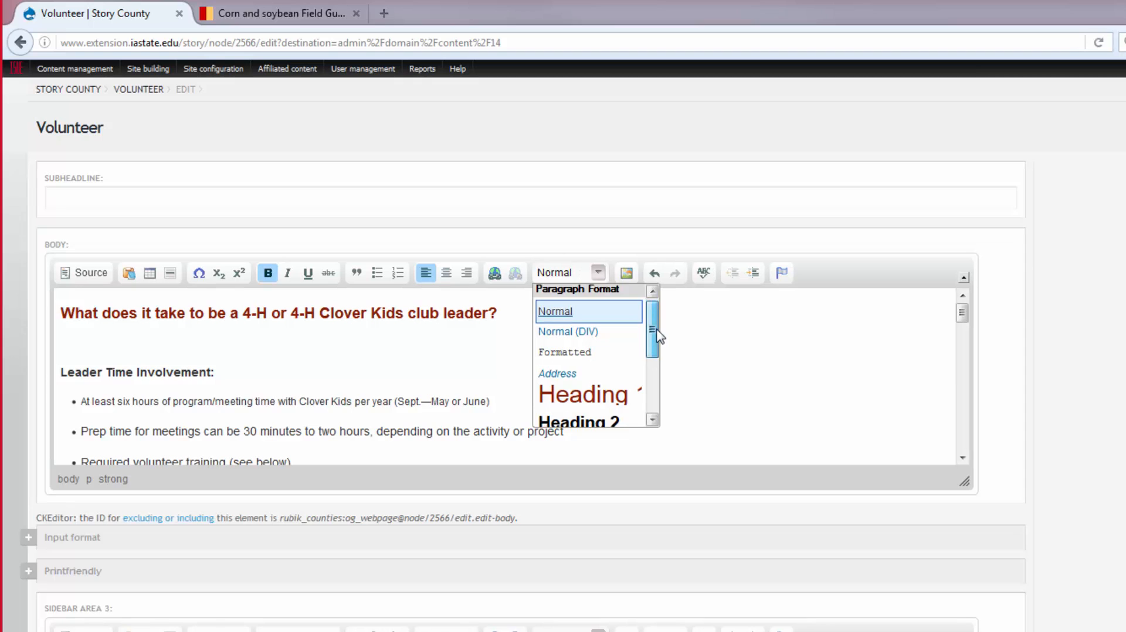
scroll("down", 3)
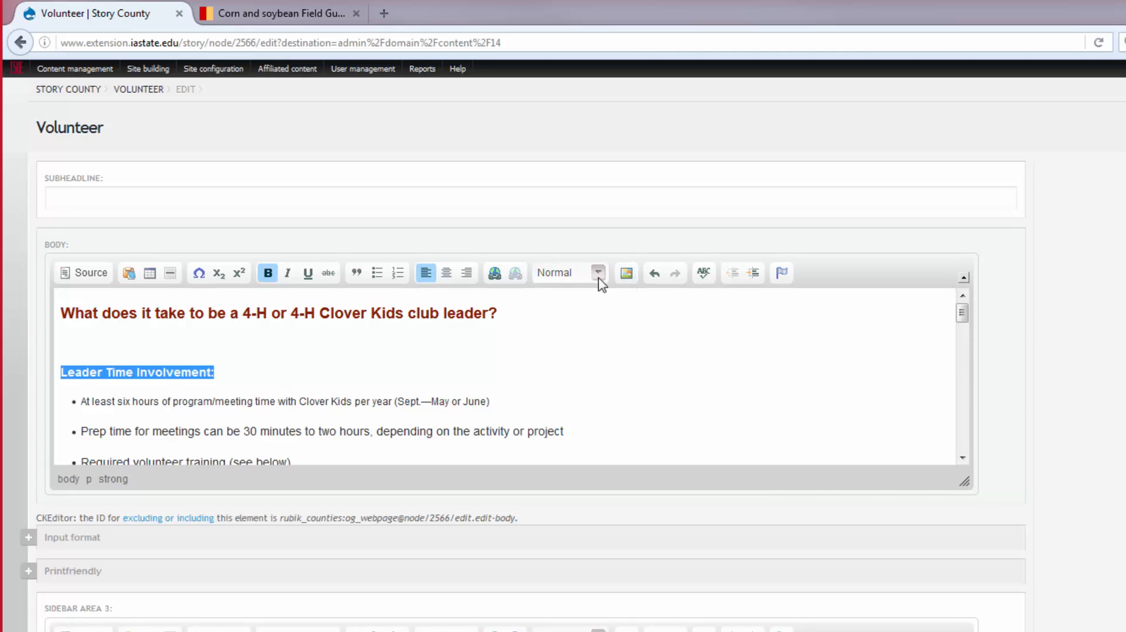
left_click(597, 272)
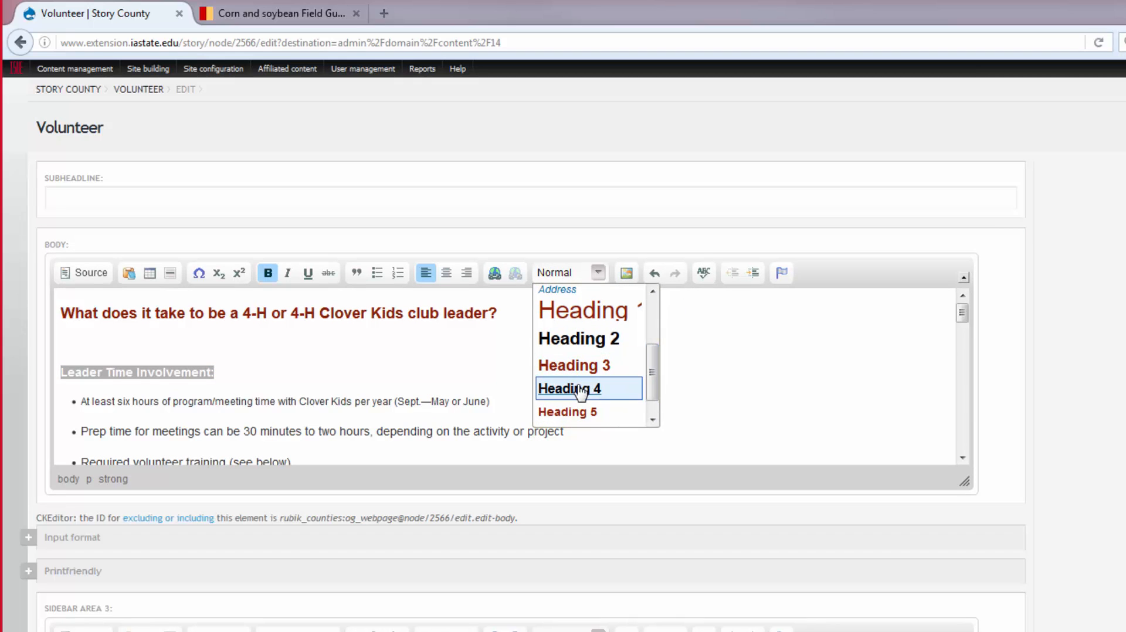
left_click(568, 388)
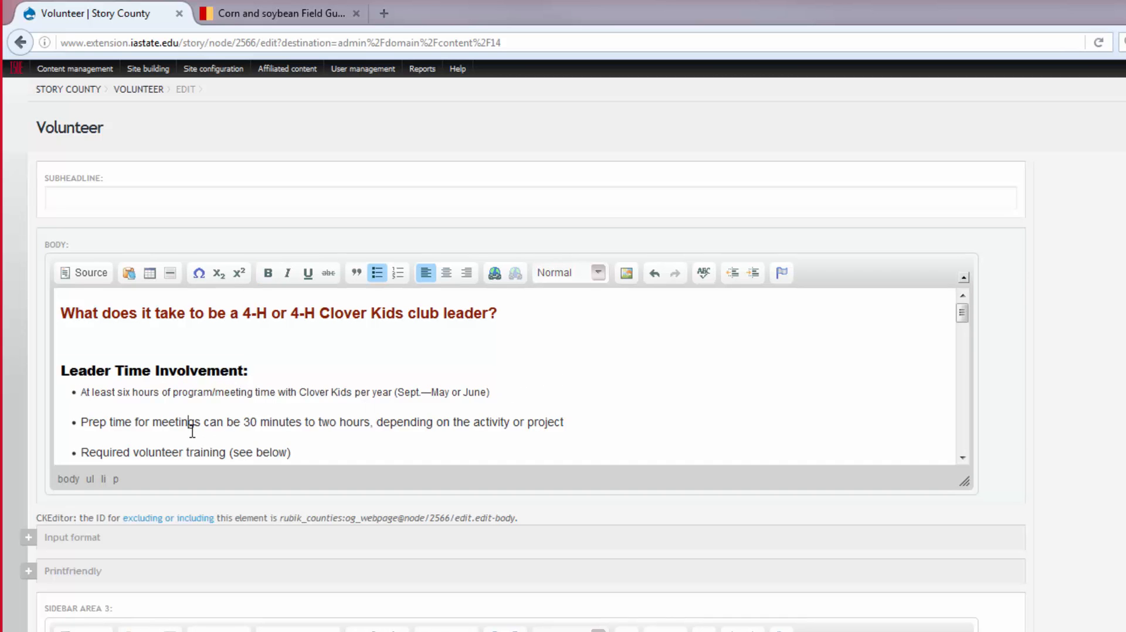
scroll("down", 3)
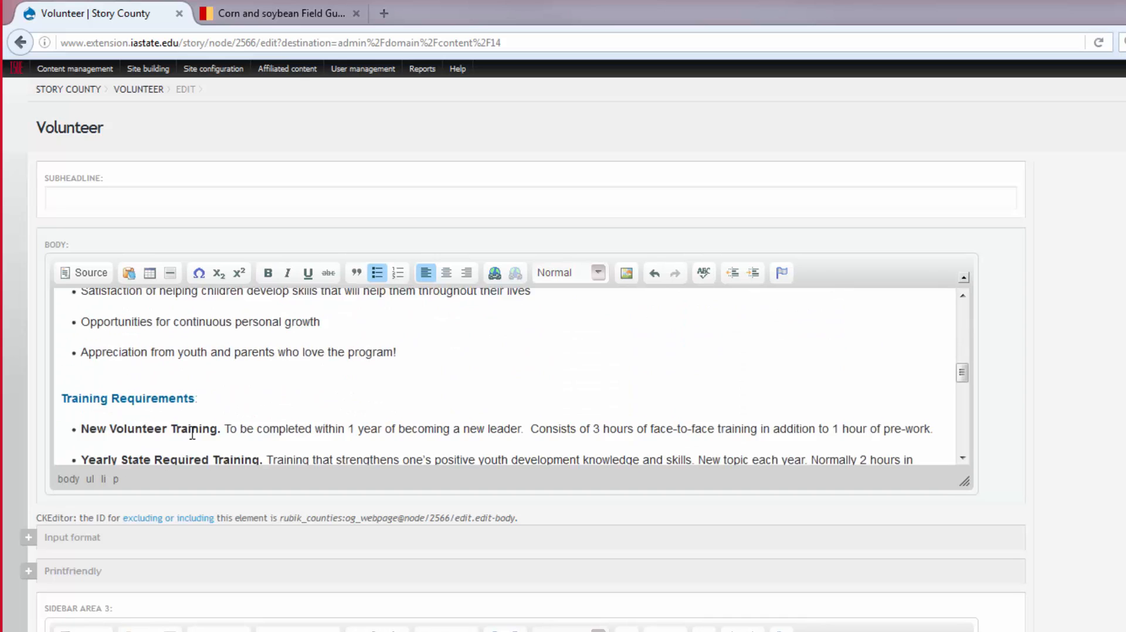
Step: Select the woodworking paragraph through the email address in the volunteer opportunities section
scroll("down", 3)
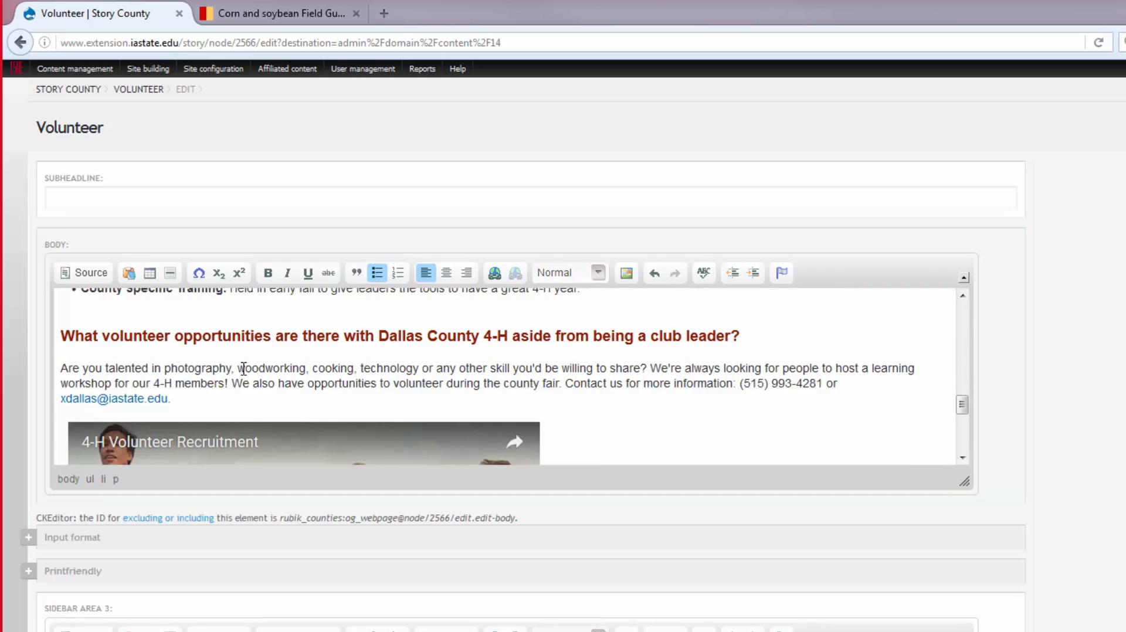
left_click(597, 272)
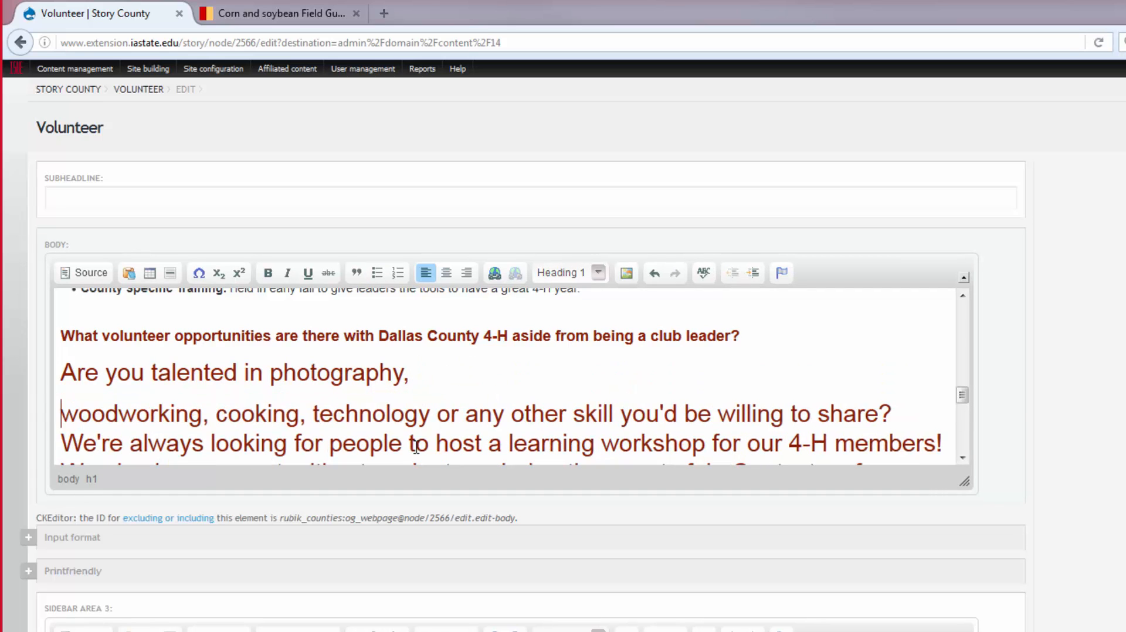
scroll("down", 3)
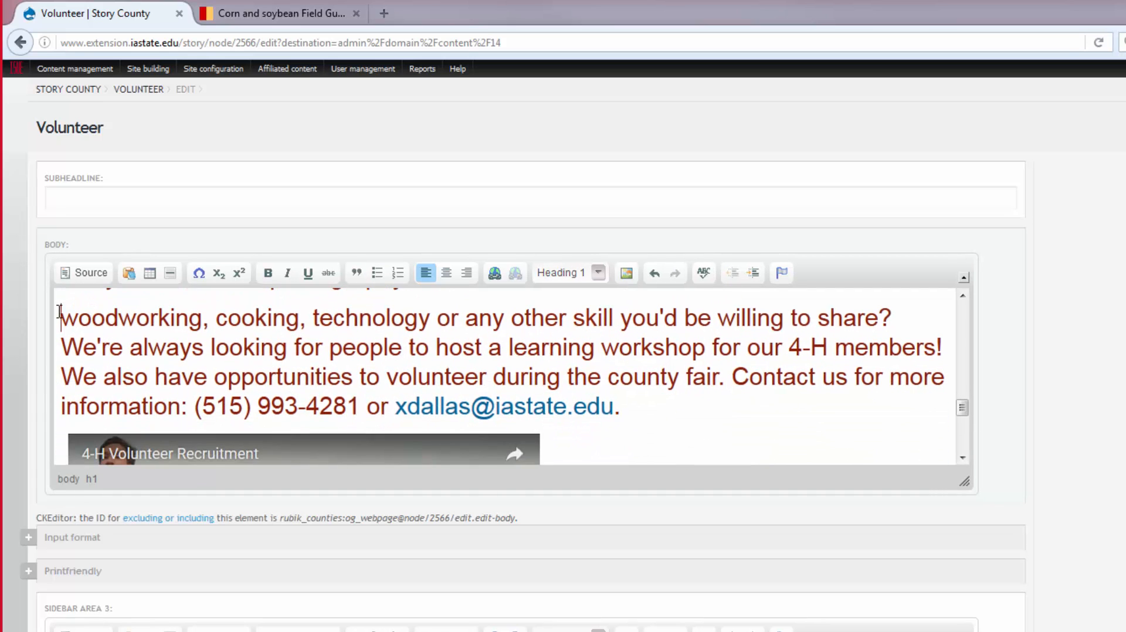
left_click_drag(61, 318, 629, 405)
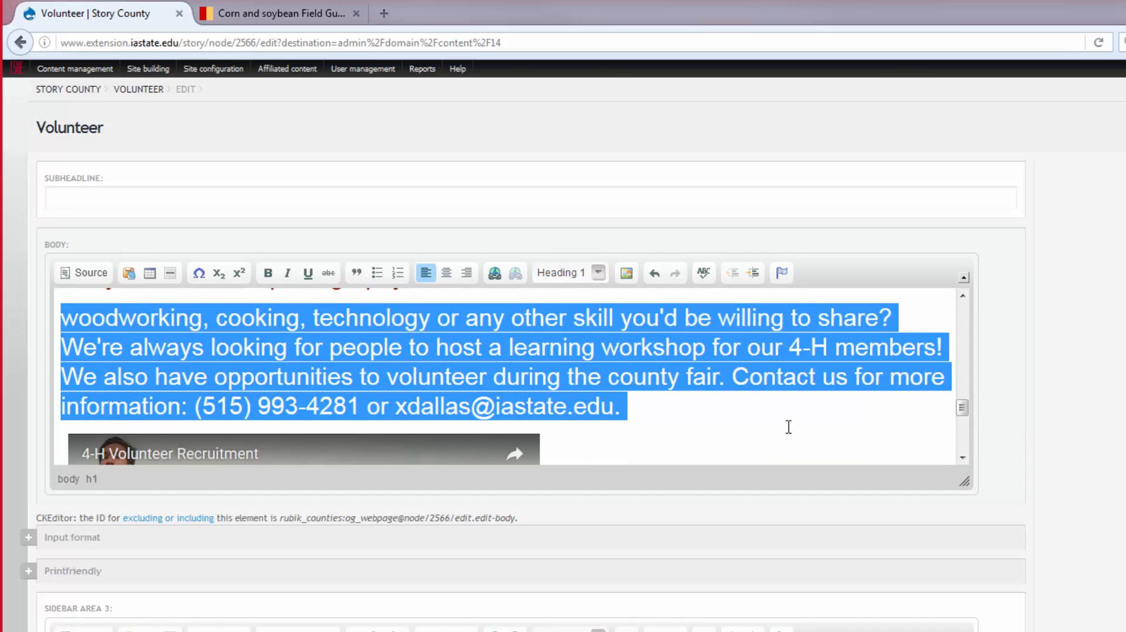
Step: Reset the selected woodworking-through-email paragraph to Normal formatting
left_click(569, 273)
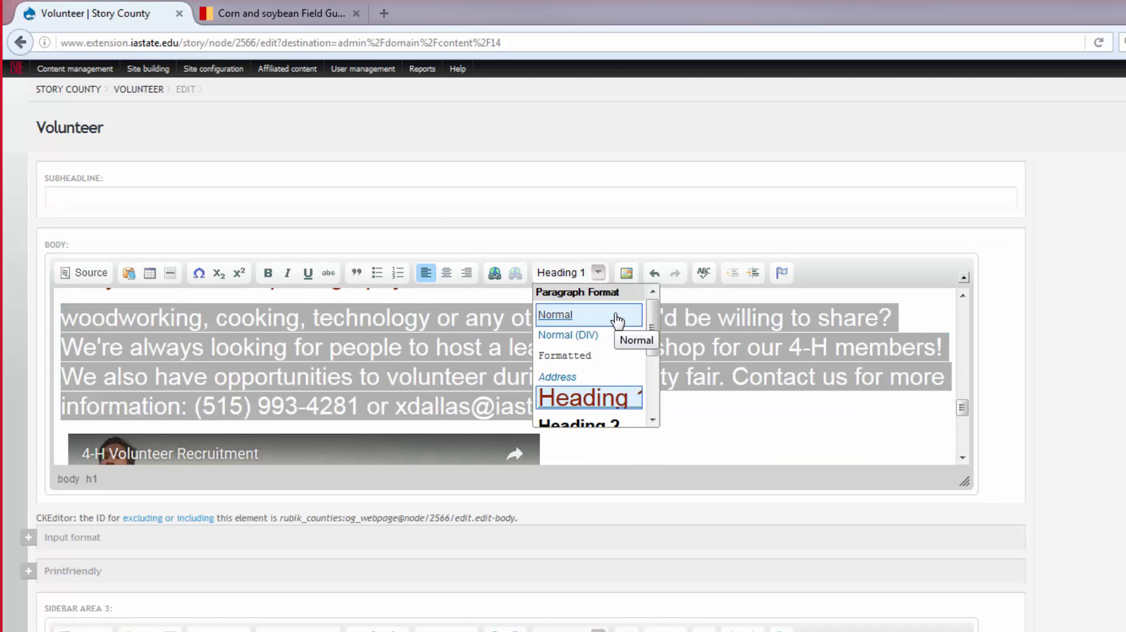
left_click(555, 315)
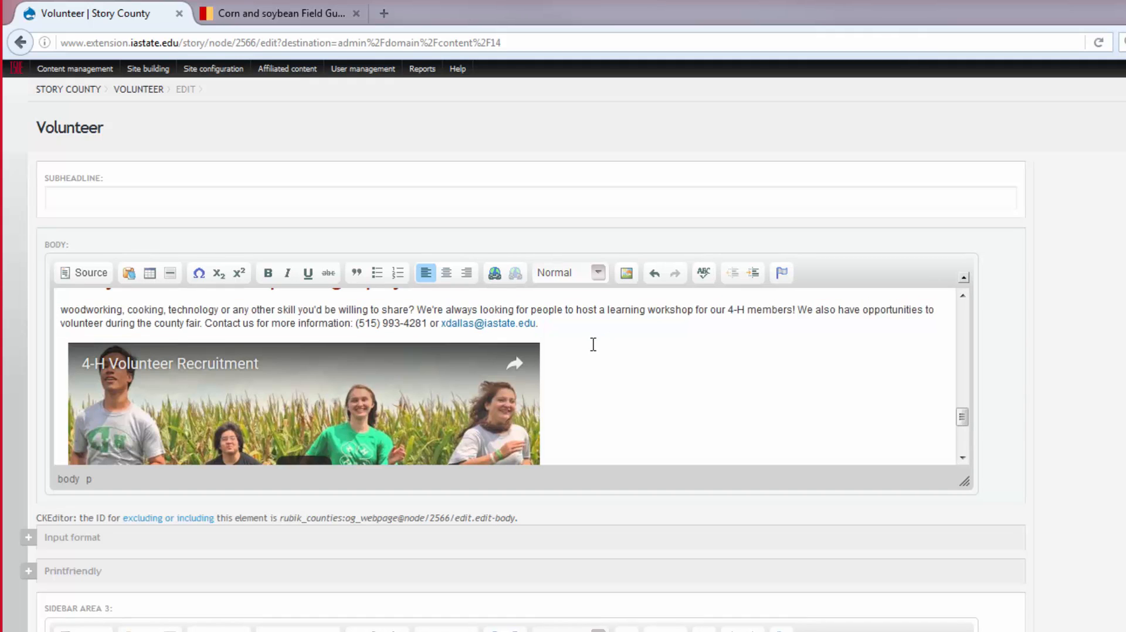
mouse_move(559, 321)
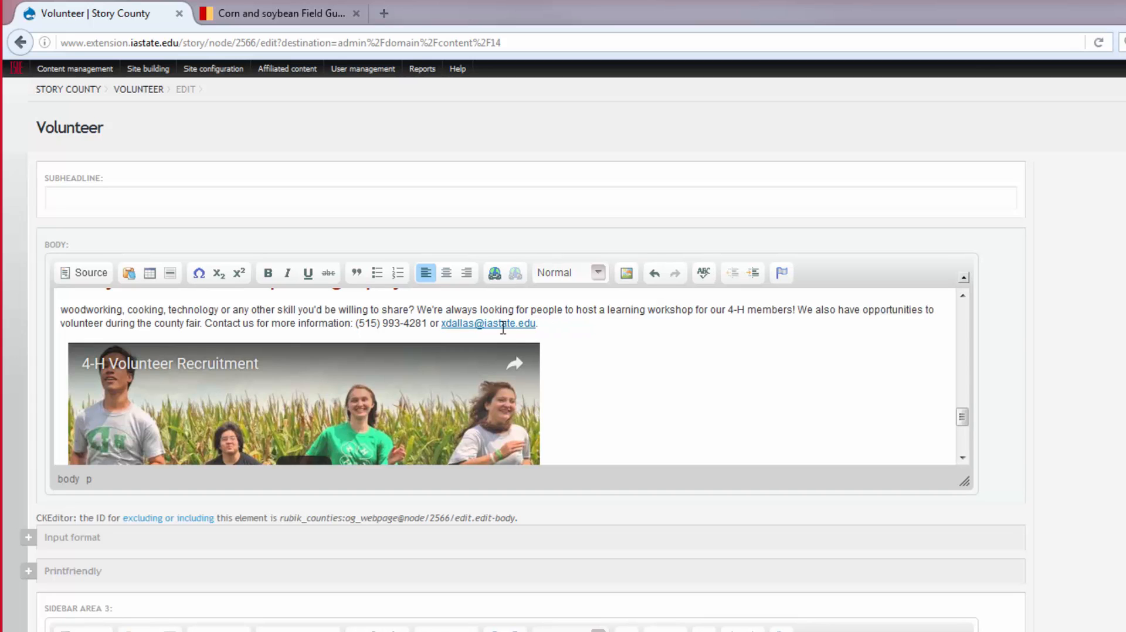
left_click(535, 324)
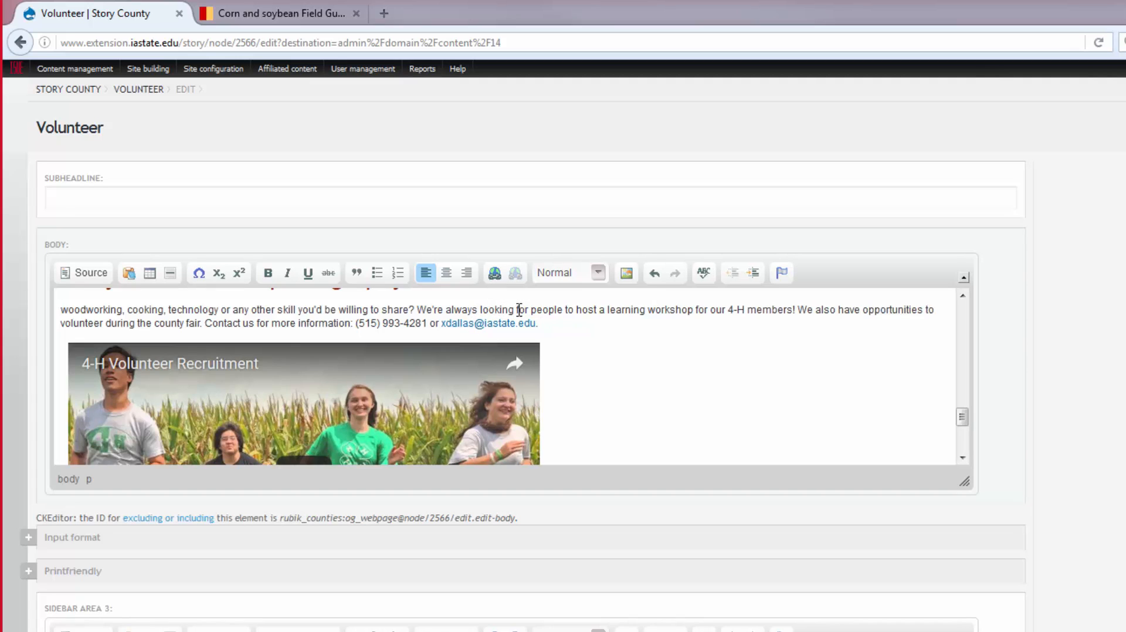
left_click(534, 324)
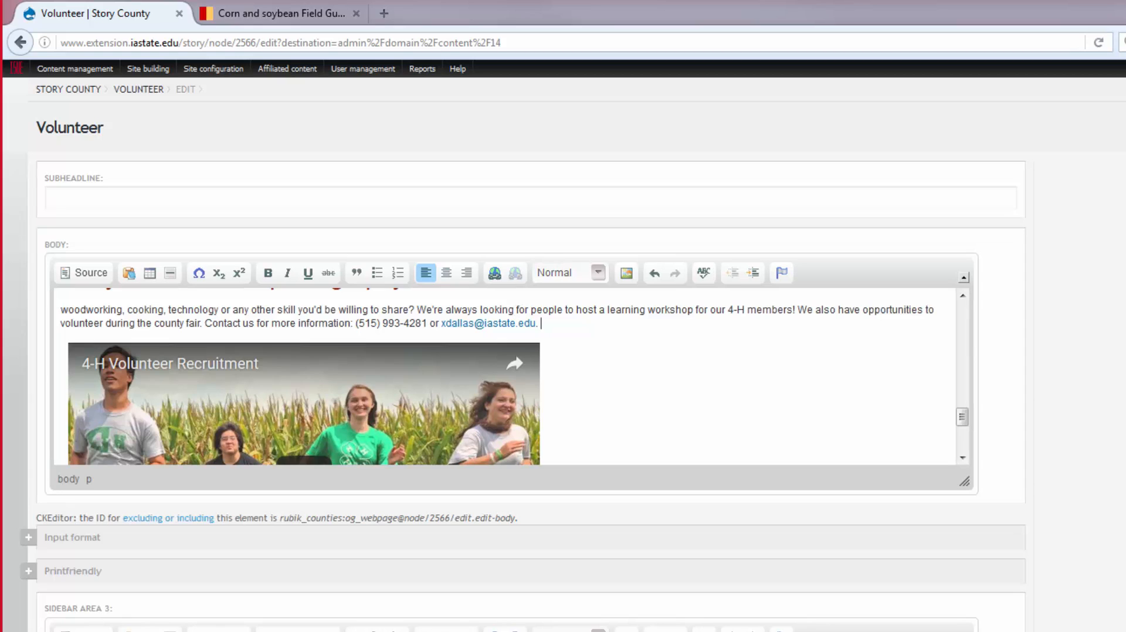